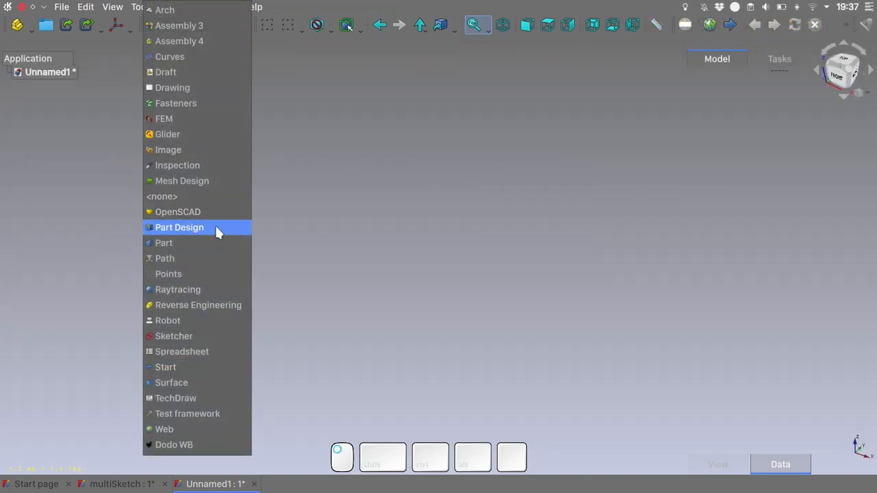
Switch to Part Design, create a body, and attach a new sketch to XY_Plane.
click(179, 226)
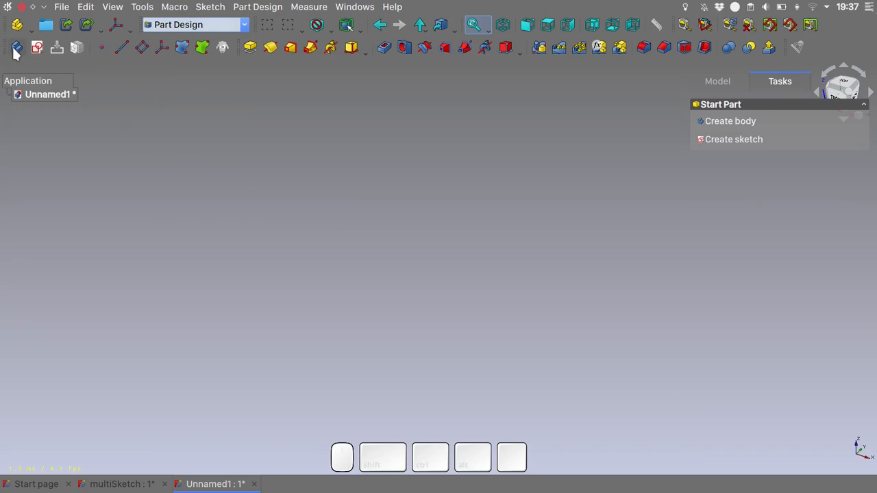
click(730, 121)
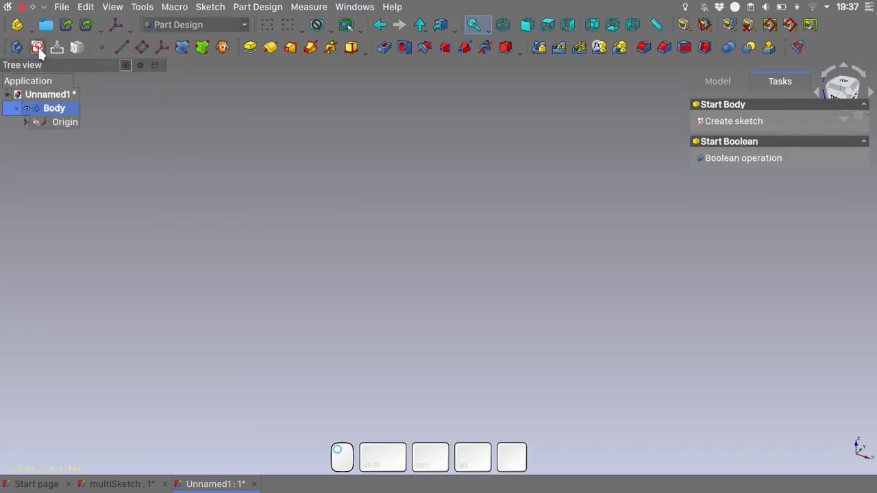
click(733, 120)
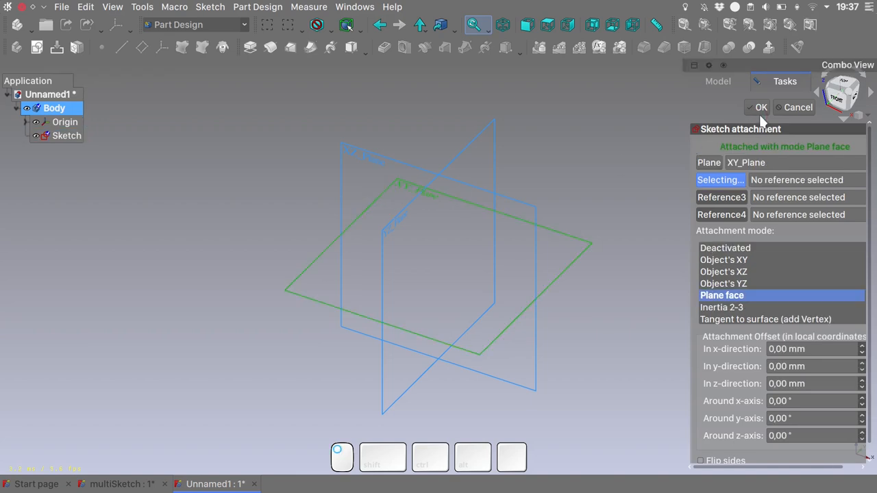
click(761, 107)
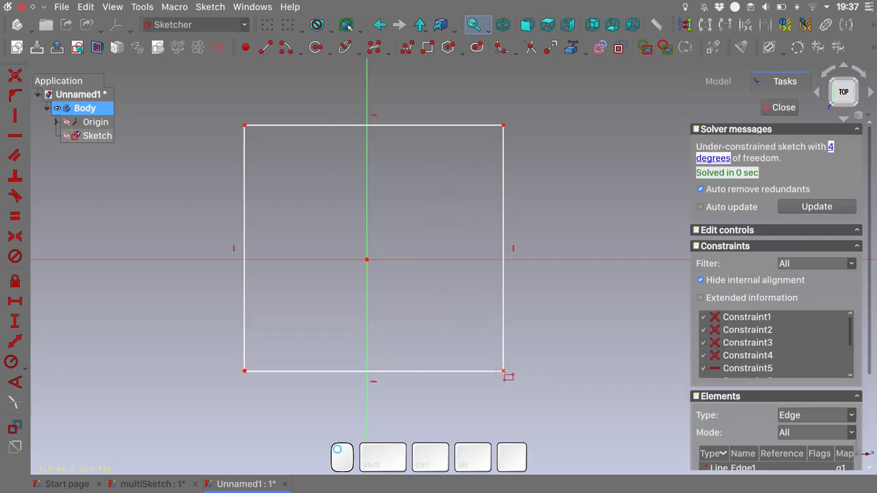
mouse_move(245, 125)
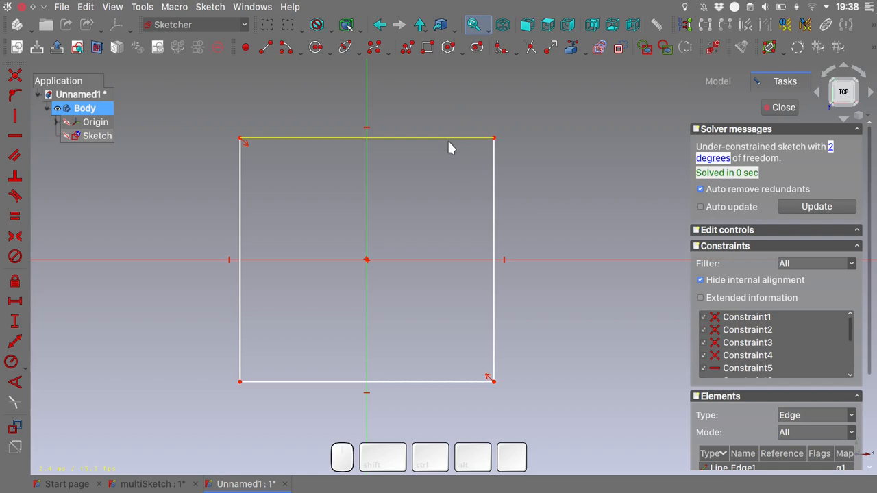
Select the square's top edge to constrain it.
click(493, 199)
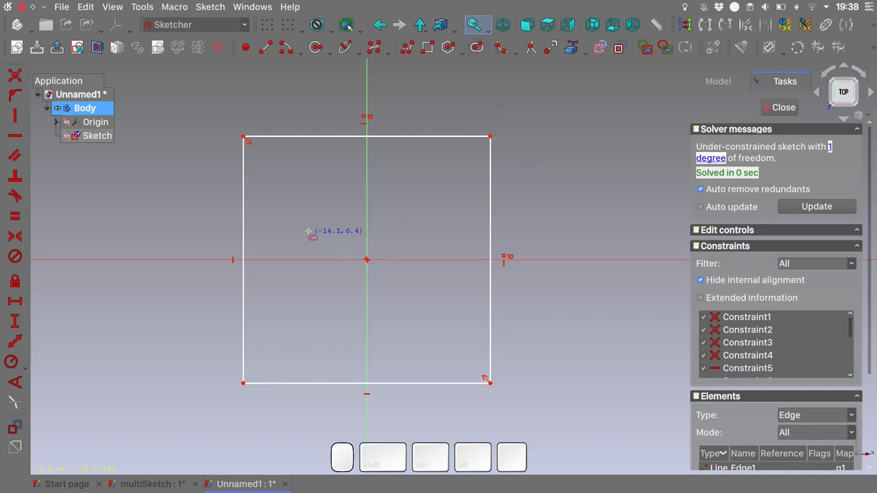
mouse_move(442, 240)
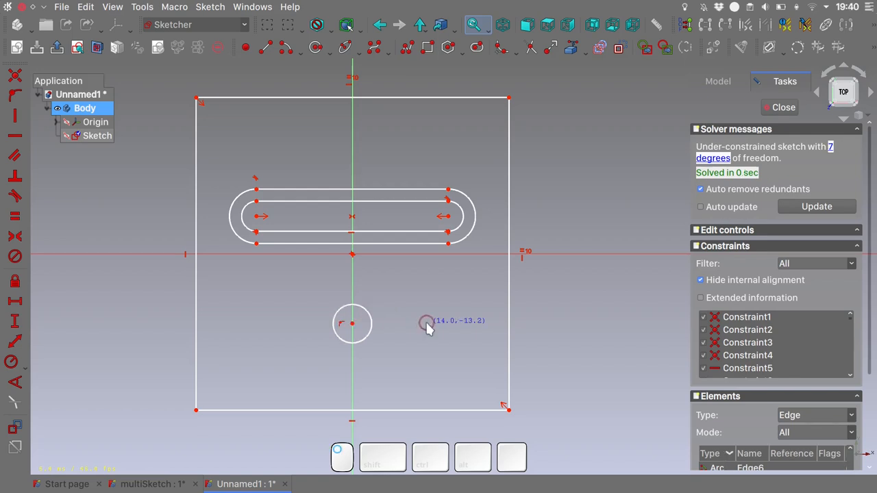
Place a second circle to the right of the centre circle.
click(257, 322)
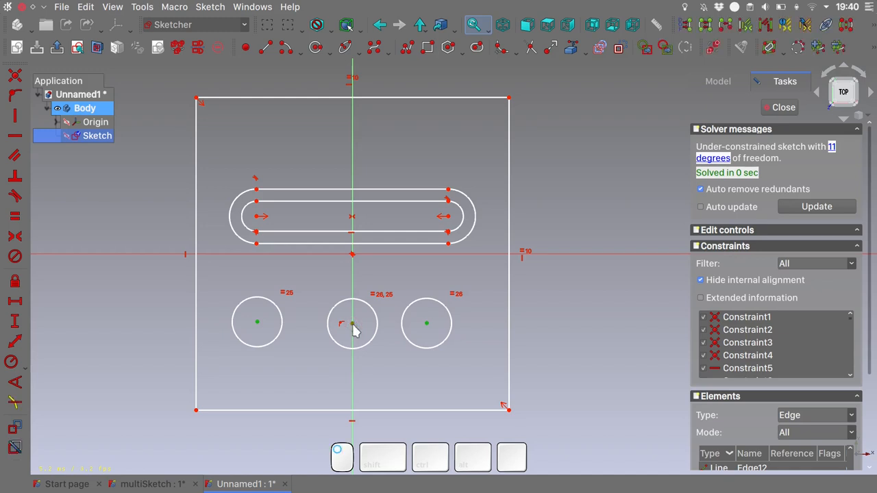
mouse_move(413, 373)
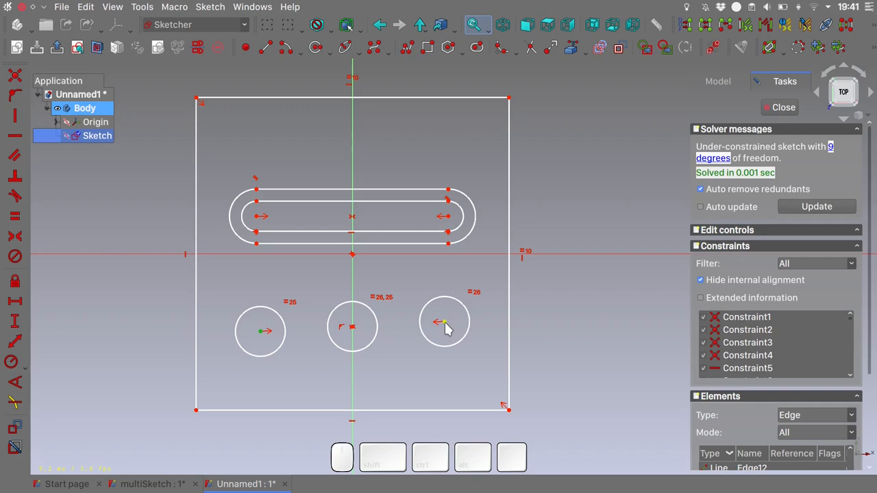
mouse_move(402, 367)
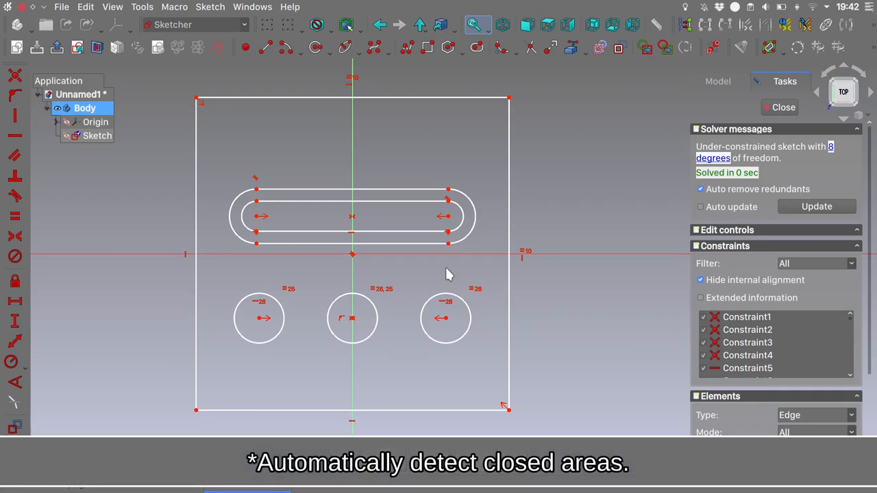
mouse_move(437, 157)
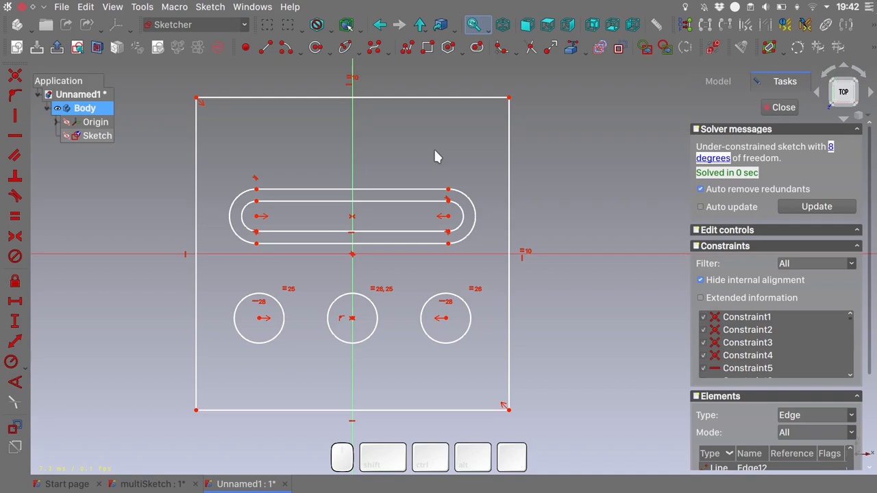
mouse_move(406, 47)
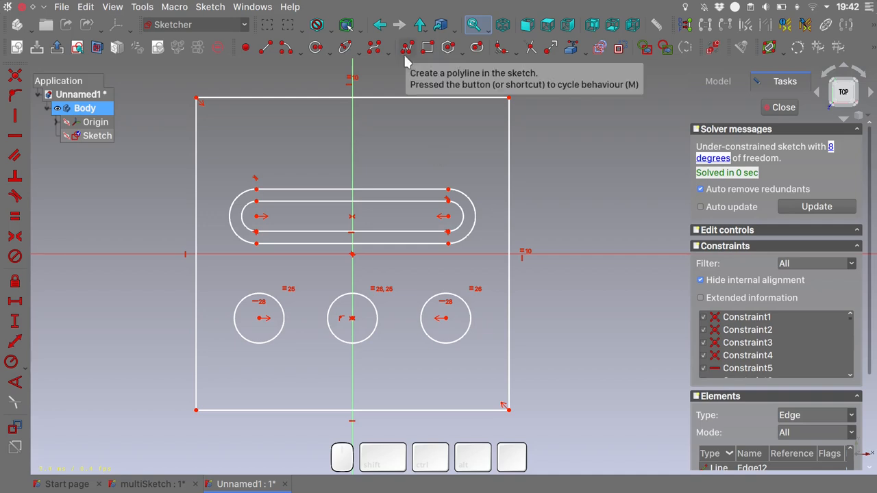
mouse_move(198, 151)
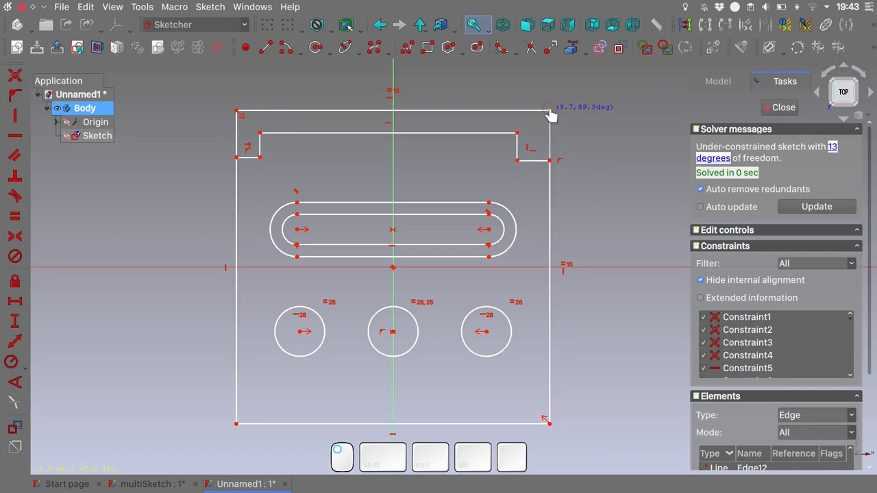
mouse_move(266, 180)
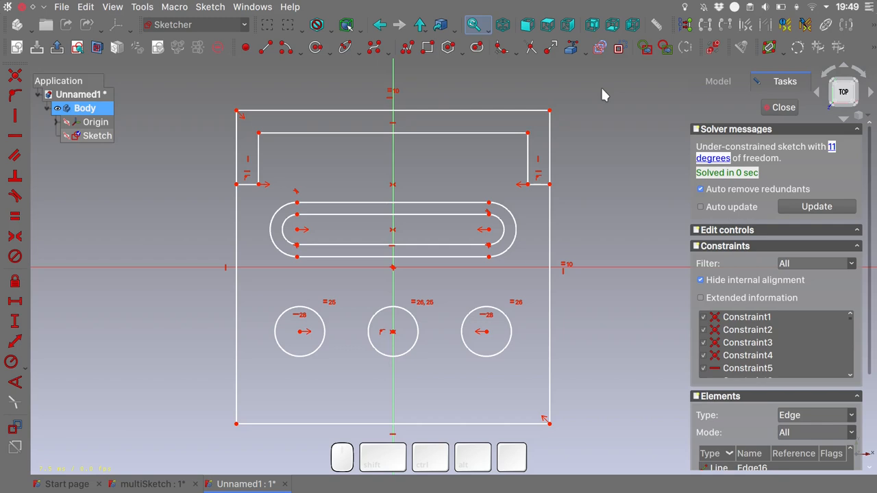
mouse_move(665, 46)
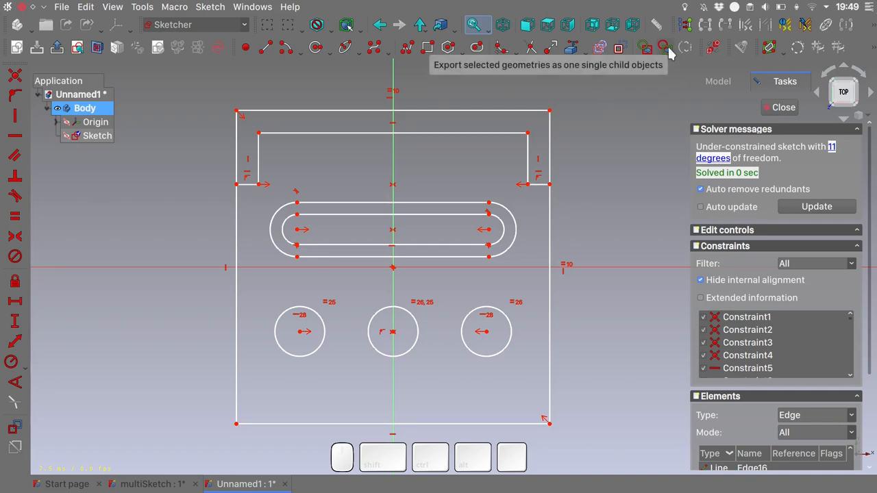
mouse_move(644, 153)
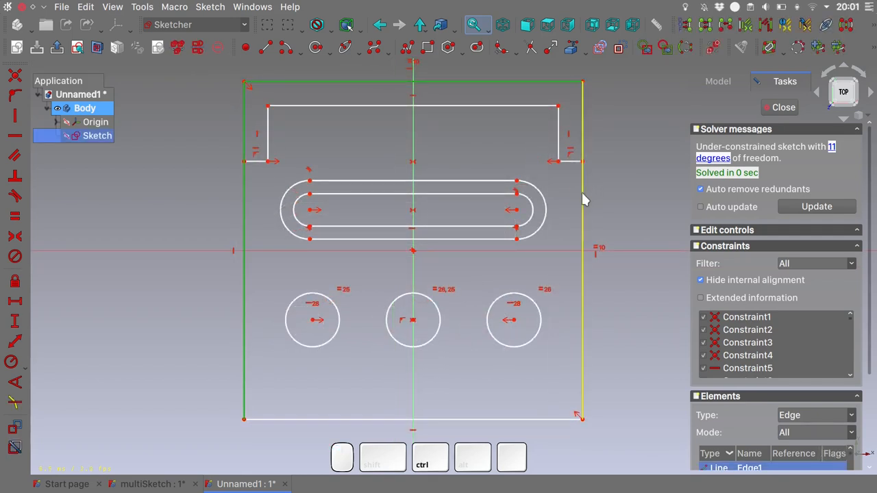
mouse_move(552, 423)
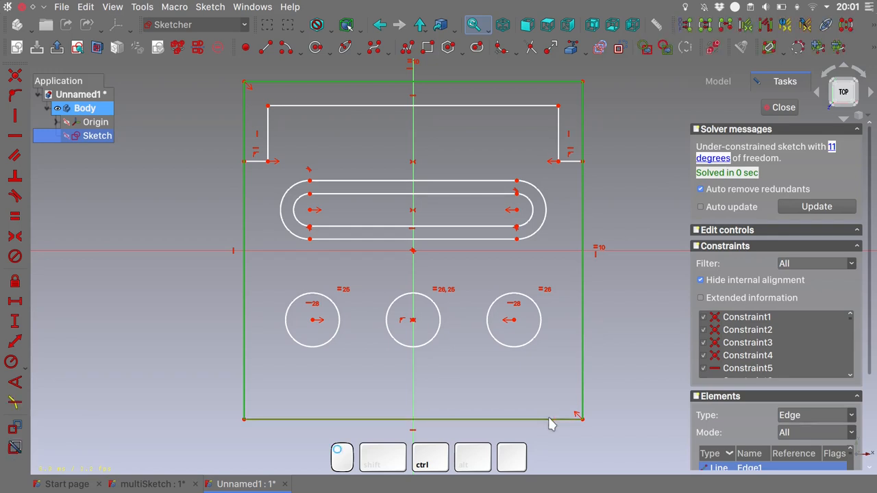
mouse_move(664, 52)
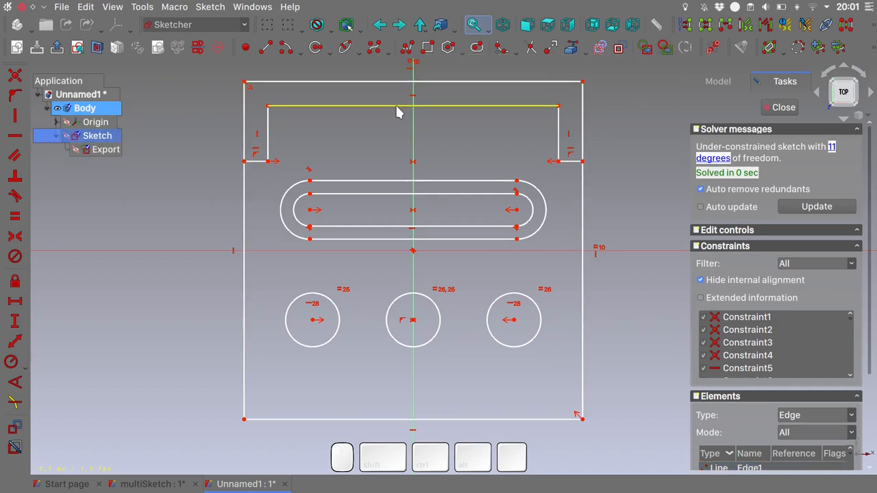
Leave sketch editing and select the sketch in the model tree.
click(783, 107)
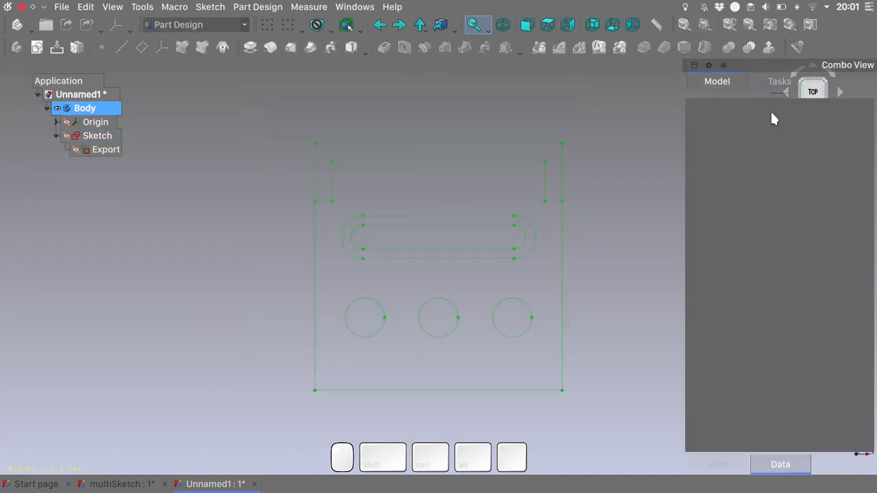
click(67, 135)
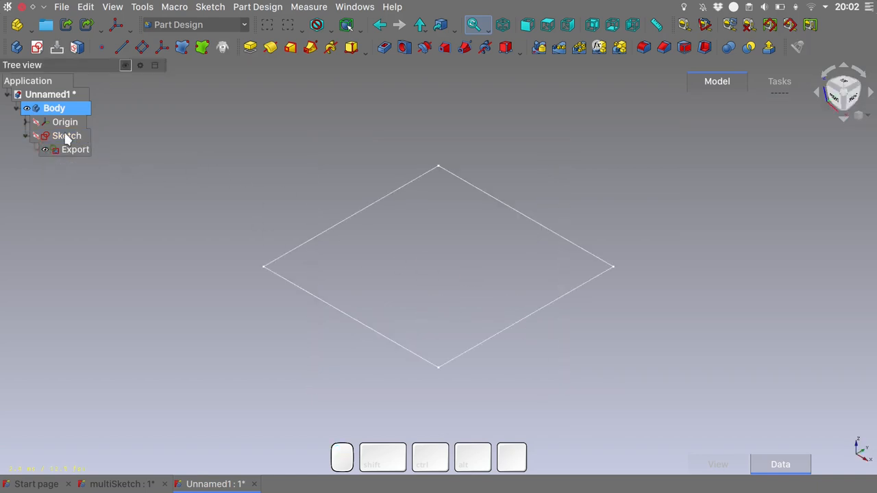
Reopen the sketch and begin selecting the three pin circles.
click(67, 135)
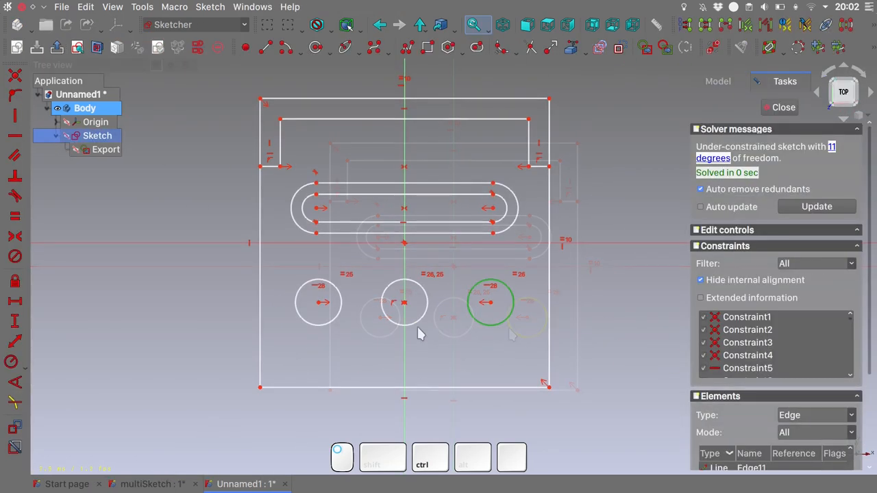
click(318, 322)
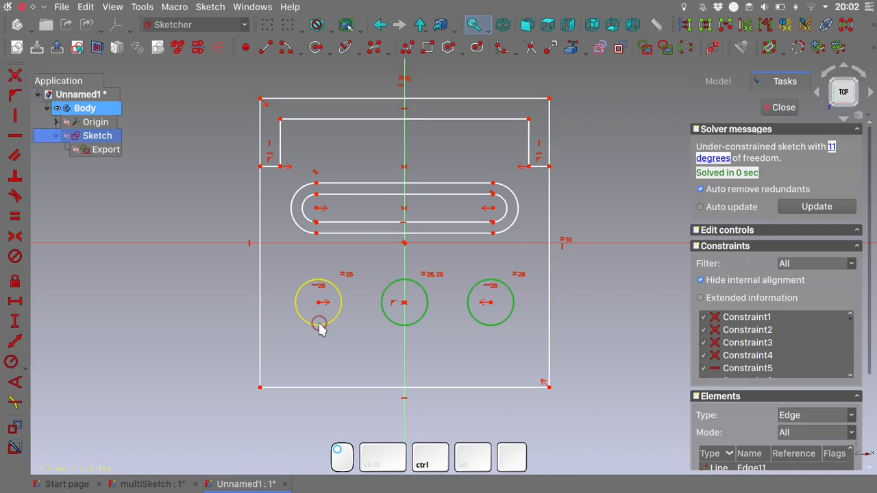
click(664, 47)
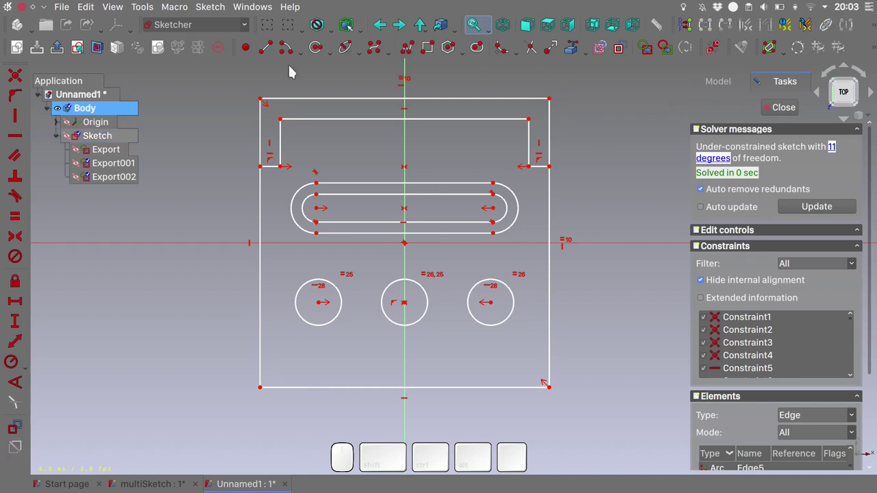
mouse_move(229, 128)
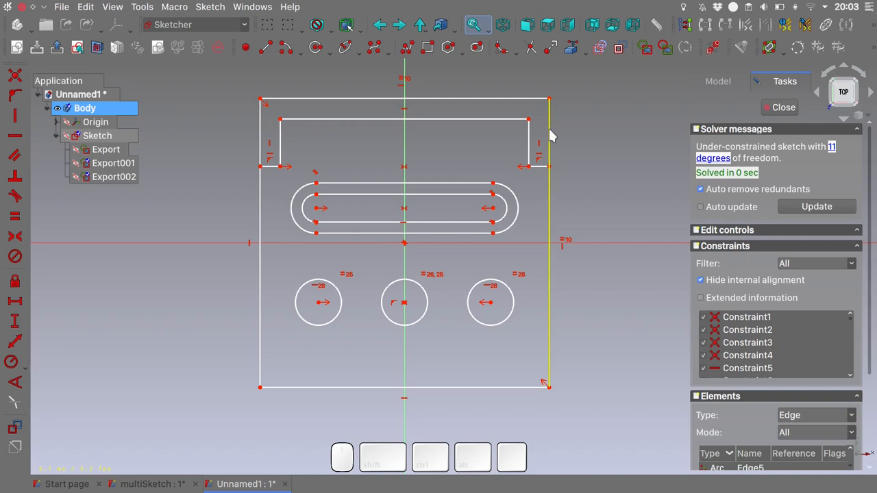
mouse_move(550, 135)
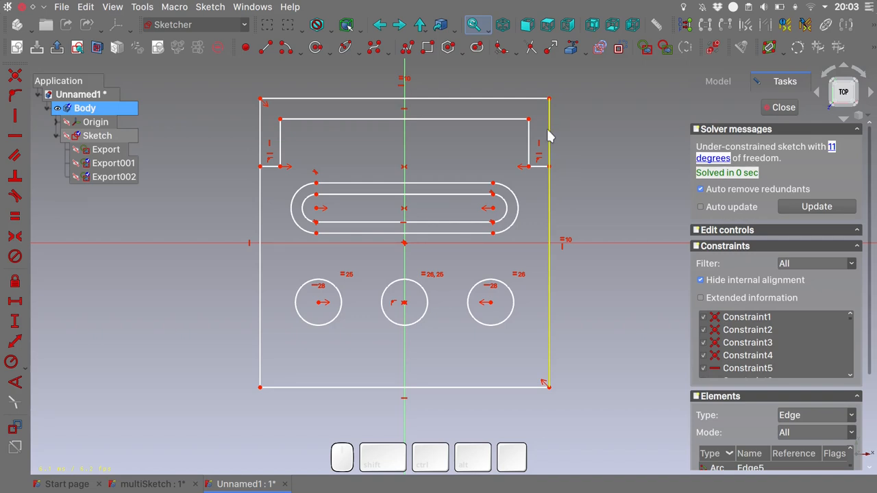
mouse_move(552, 152)
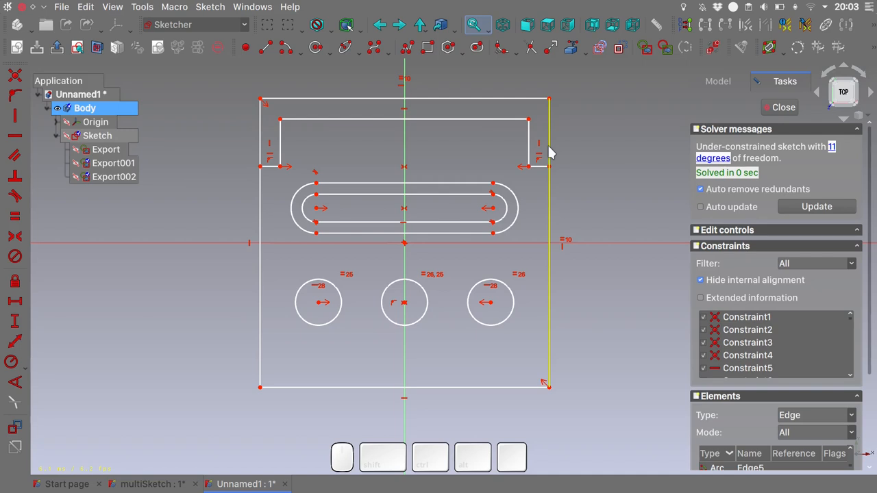
right_click(548, 148)
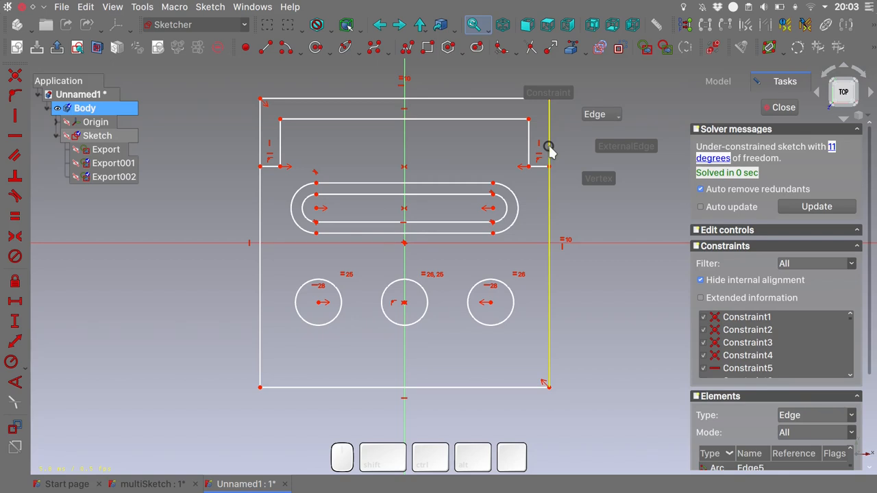
click(601, 113)
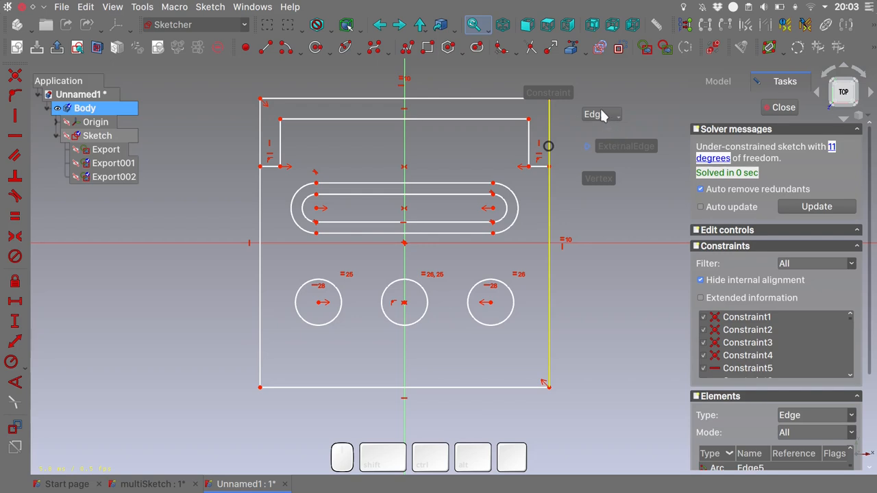
click(600, 114)
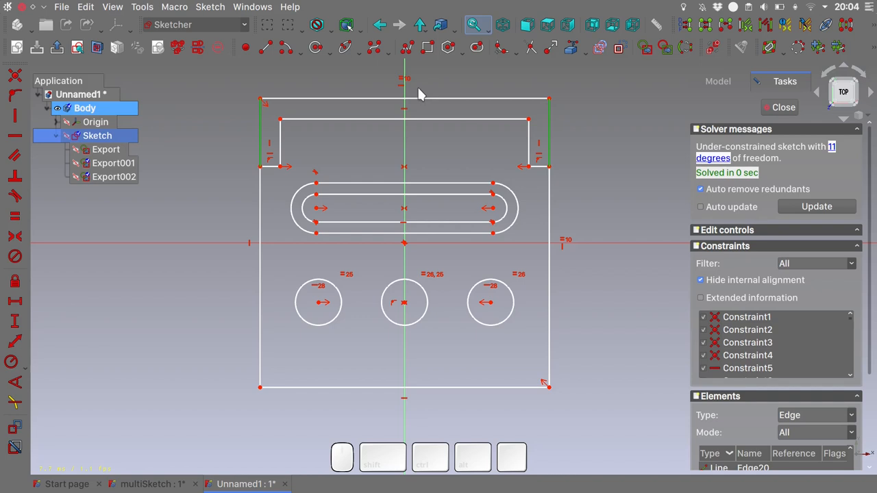
mouse_move(561, 125)
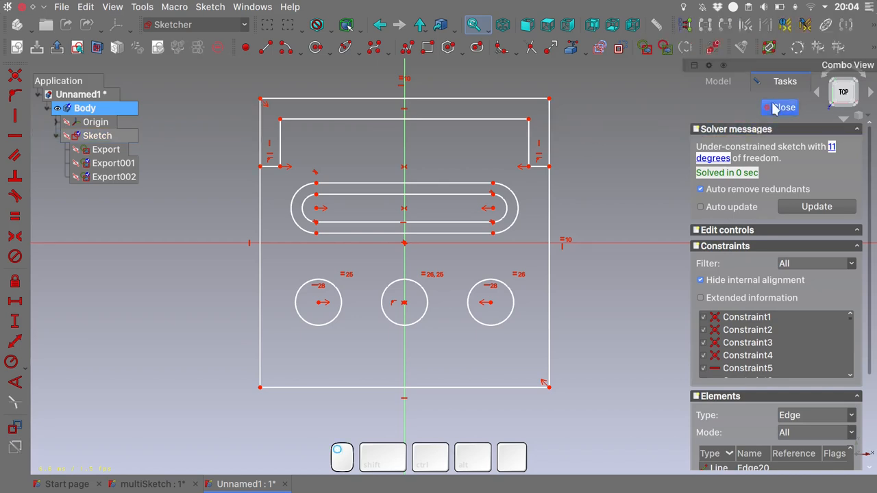
Close the sketch and pad the outer square into a 5 mm plate.
click(779, 107)
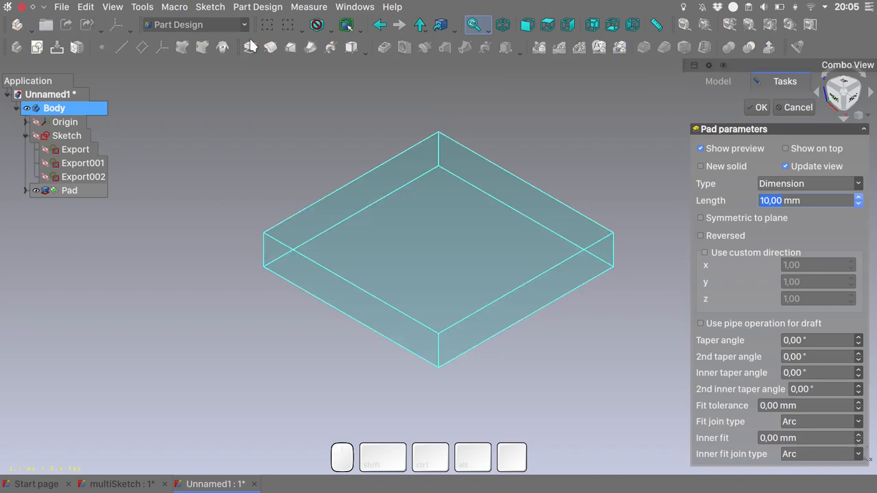
text(5 mm)
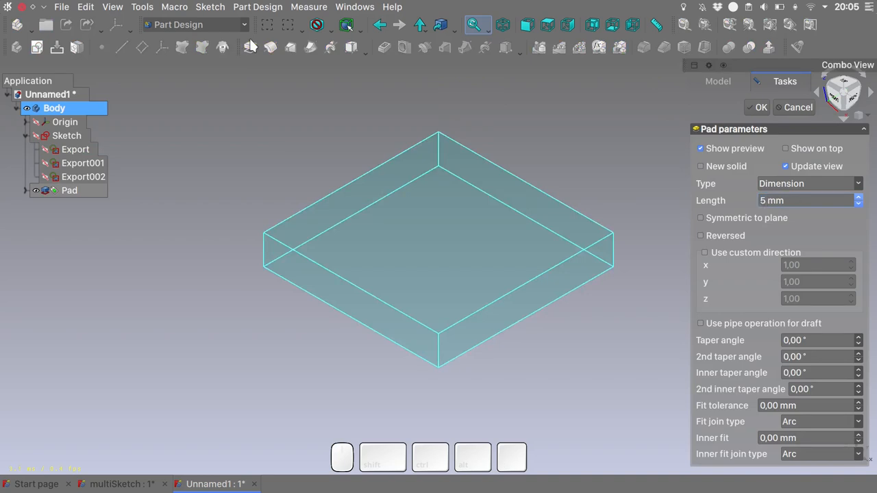
click(756, 107)
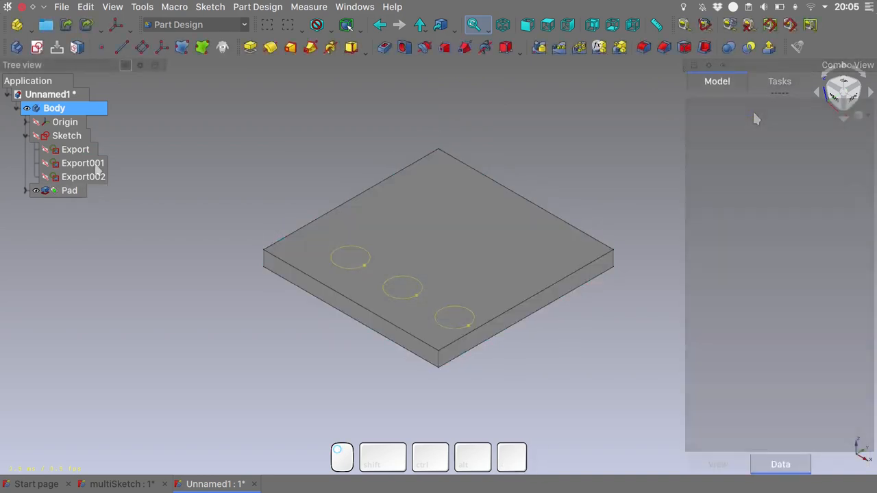
Select the slot copy Export002 in the tree and pad it.
click(82, 163)
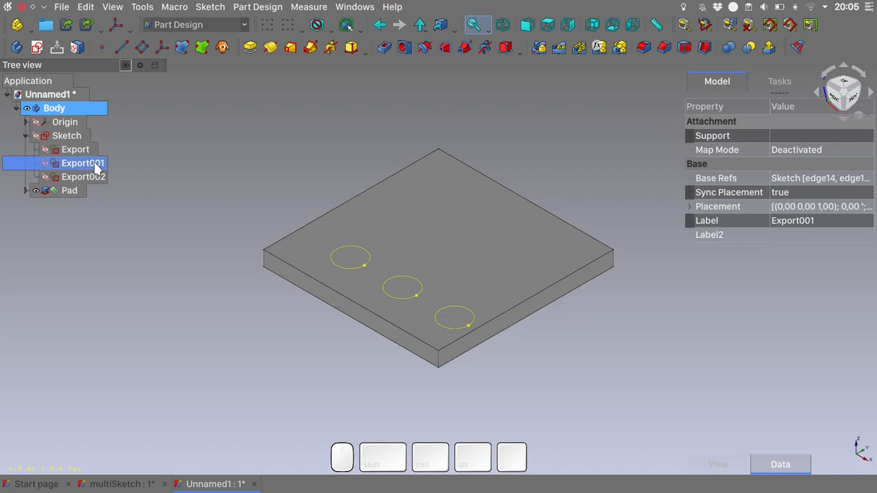
click(83, 177)
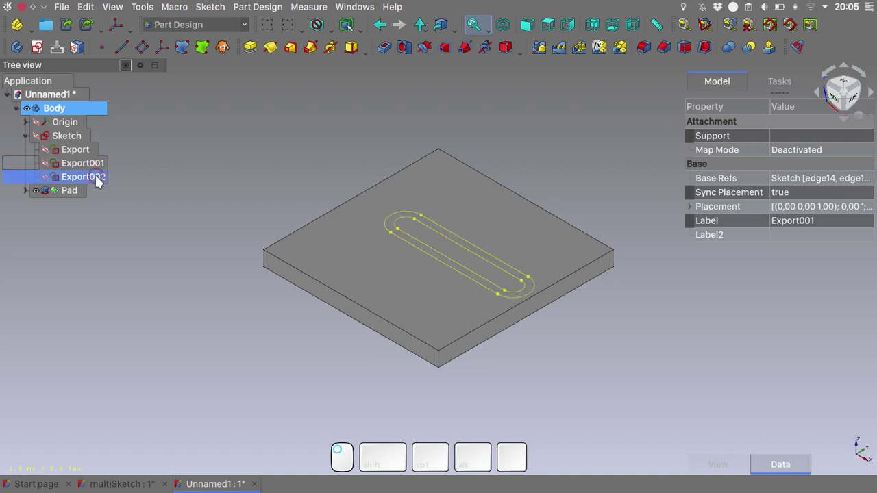
click(83, 177)
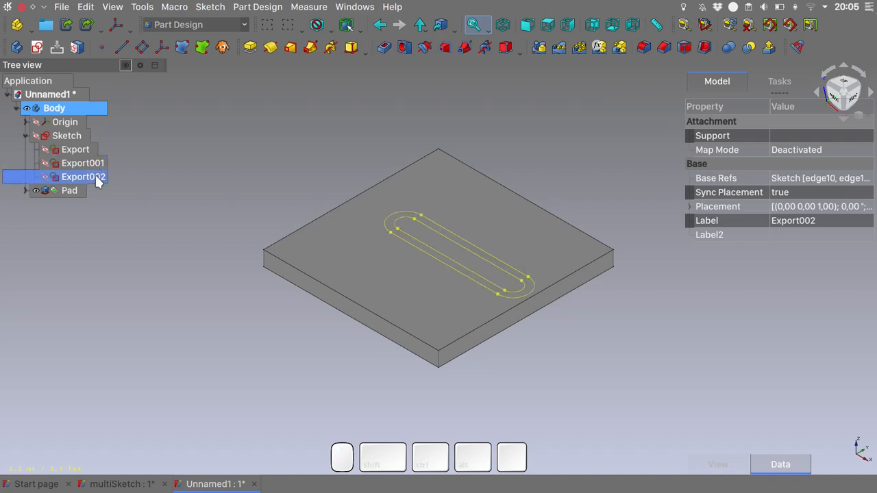
click(268, 47)
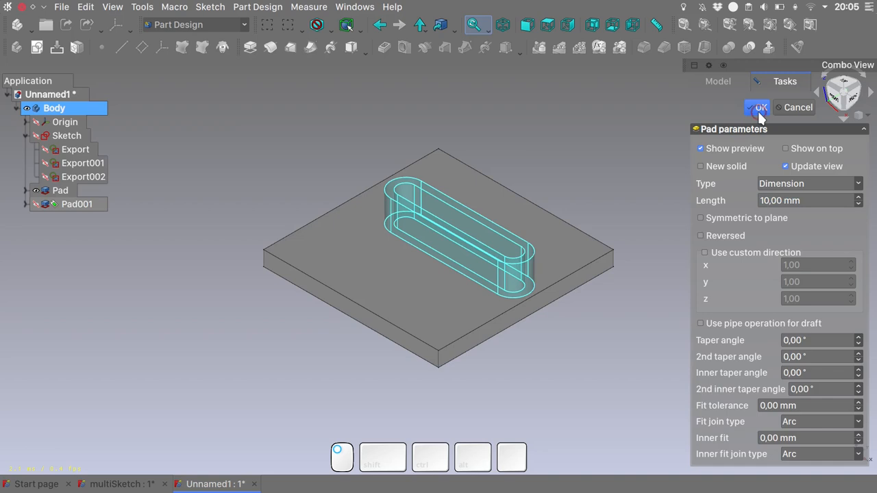
Confirm the 10 mm slot wall, then pad Export001 into 7 mm pins.
click(756, 108)
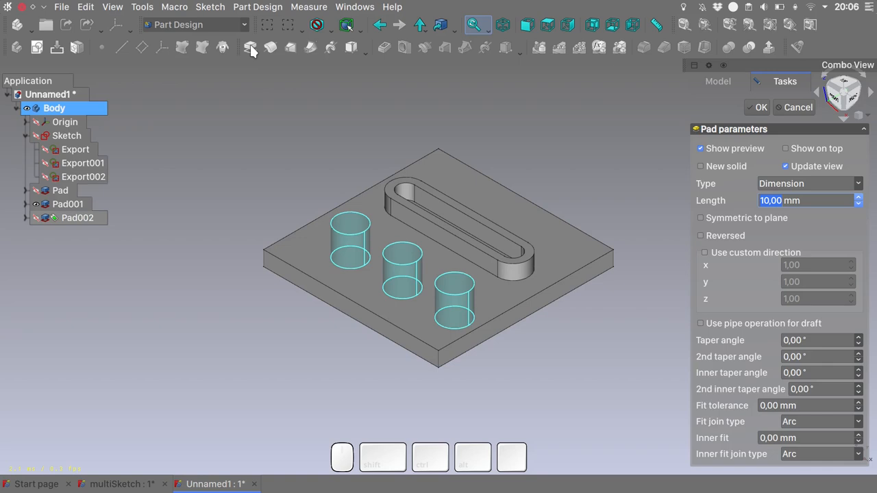
text(7 mm)
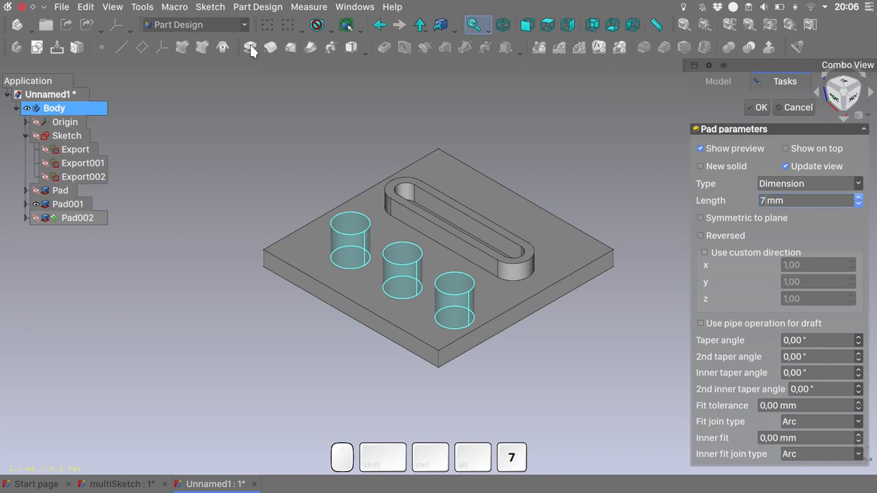
triple_click(805, 200)
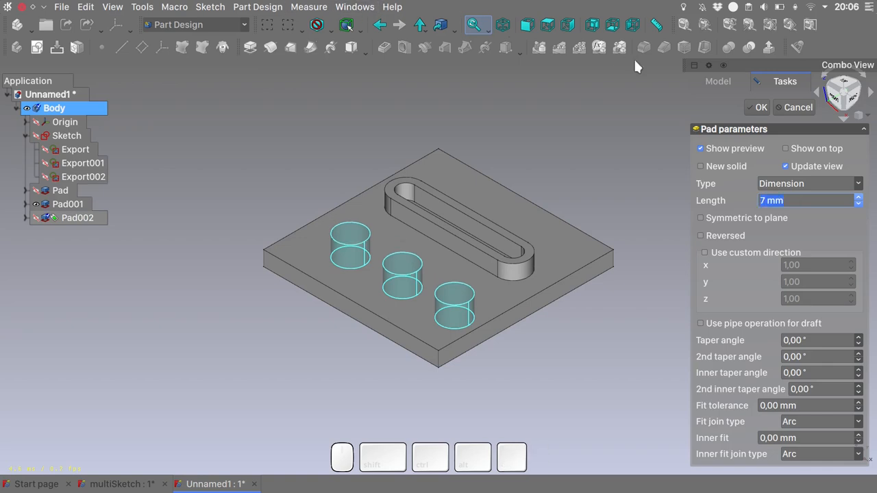
click(756, 107)
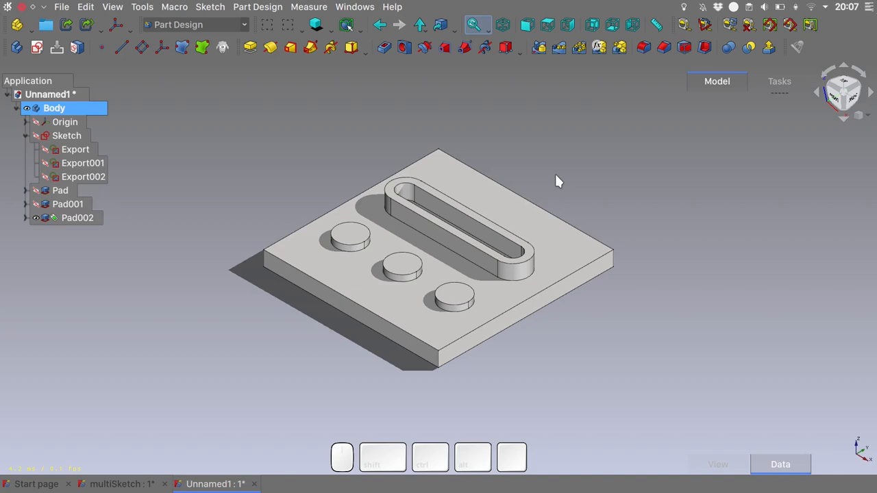
mouse_move(207, 54)
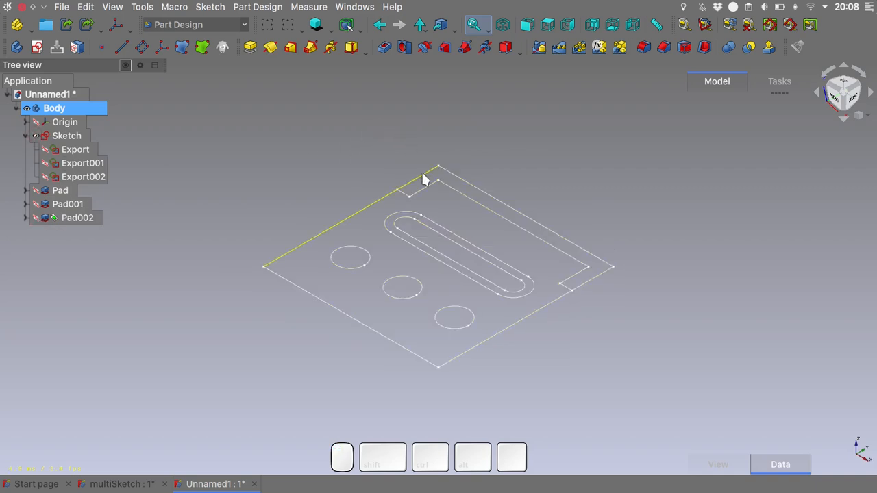
Hide the pads and pick the back-wall edges, including the overlapping shared edge.
key(g)
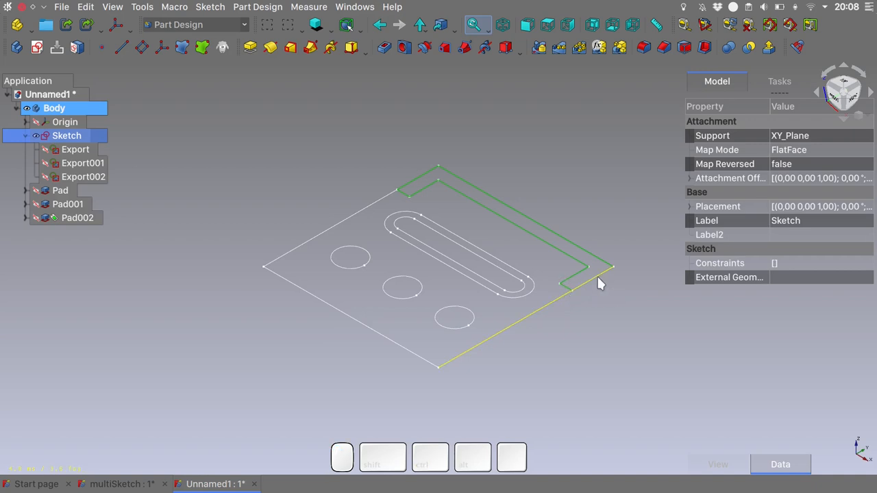
key(g)
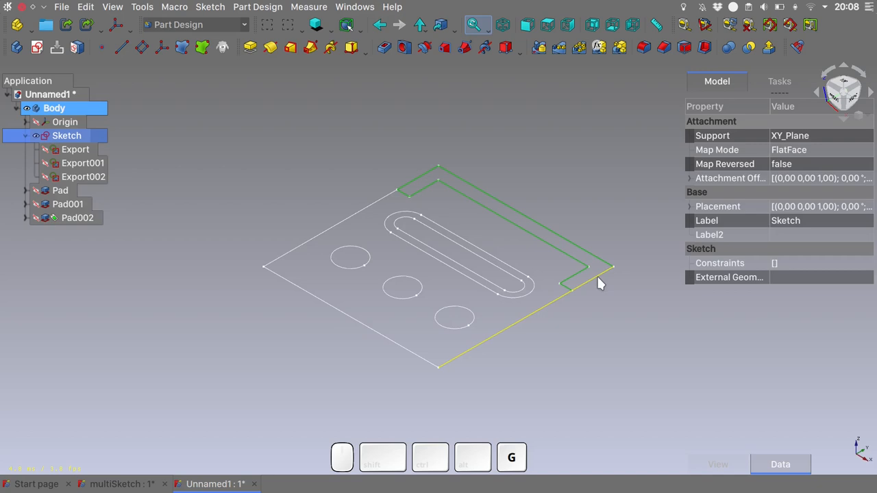
click(728, 277)
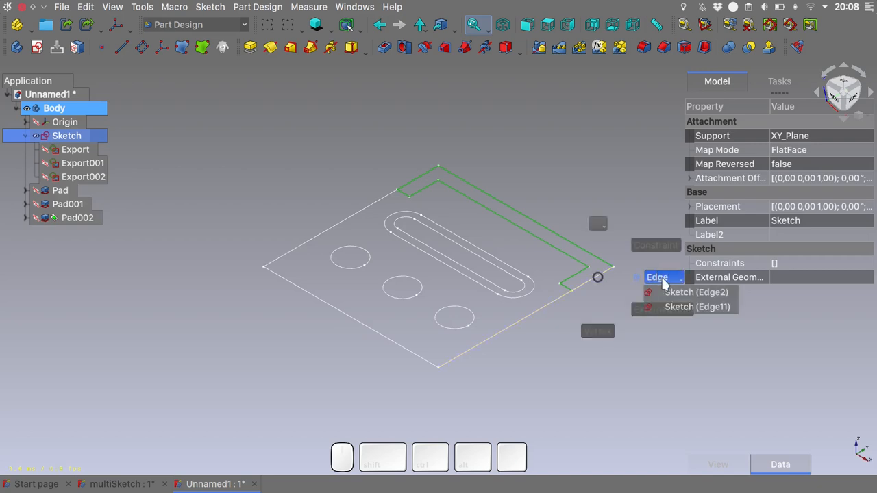
mouse_move(690, 306)
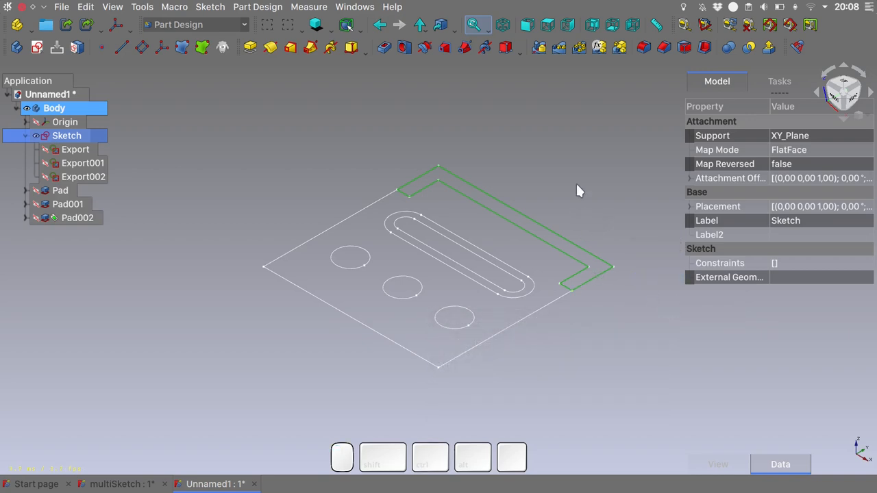
mouse_move(250, 46)
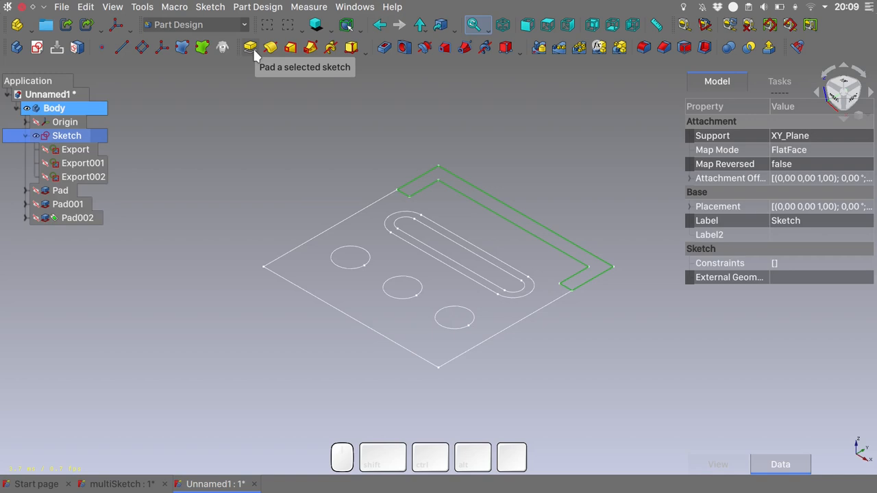
mouse_move(255, 56)
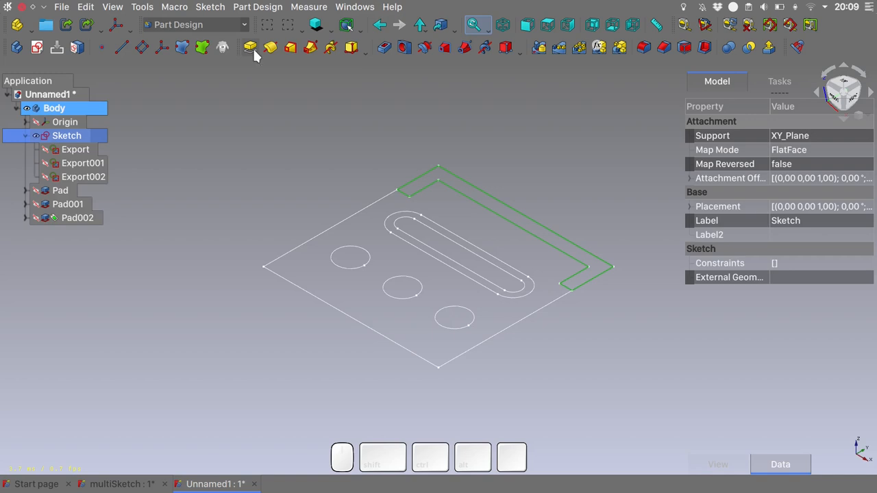
Pad the L-shaped wall outline 20 mm tall as Pad003.
click(249, 47)
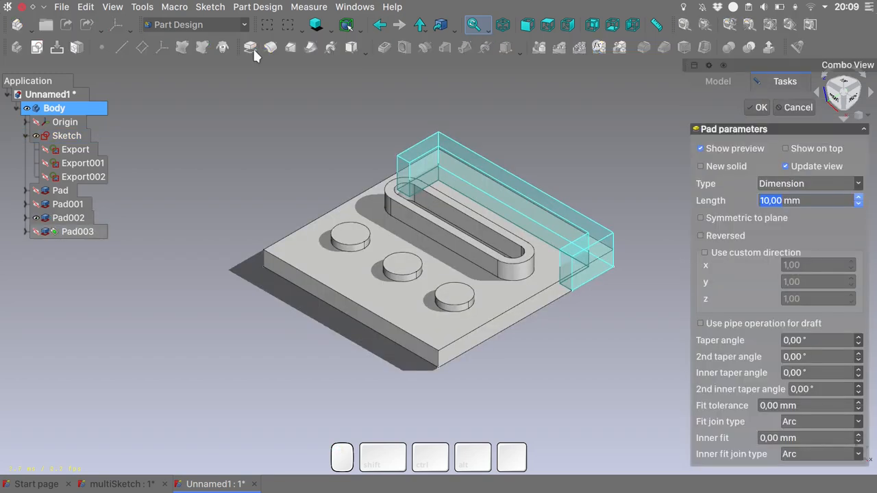
text(20)
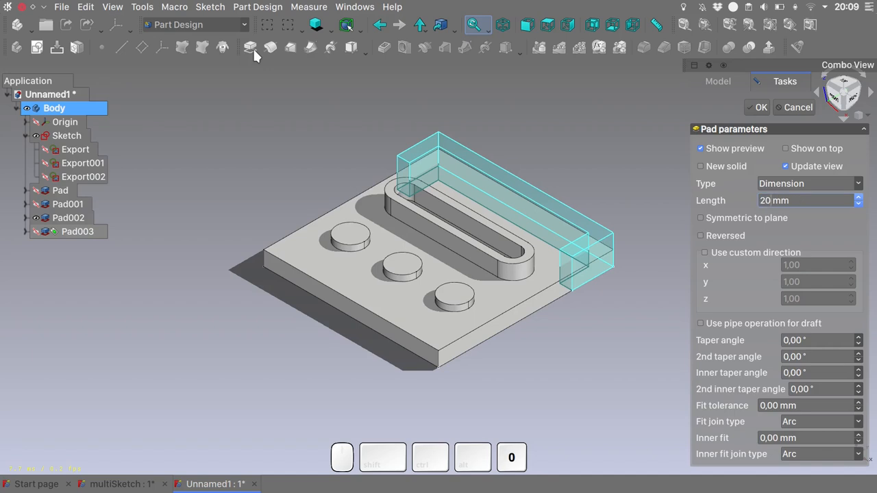
click(756, 107)
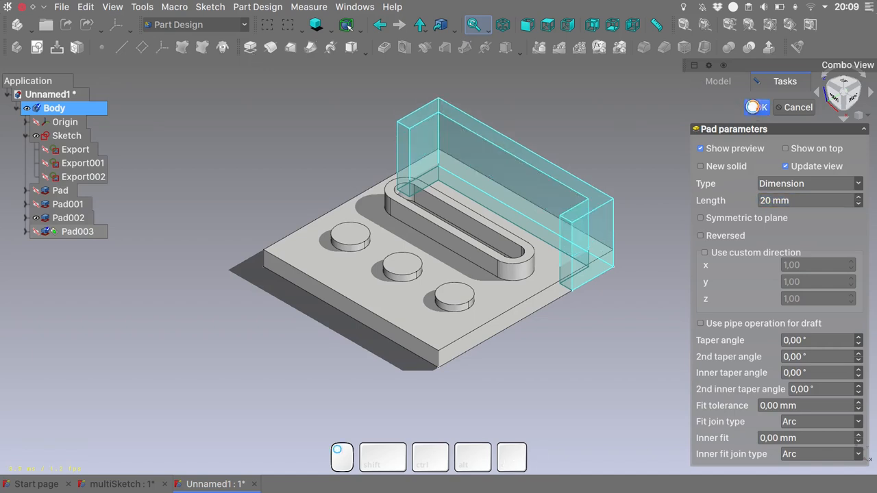
click(756, 107)
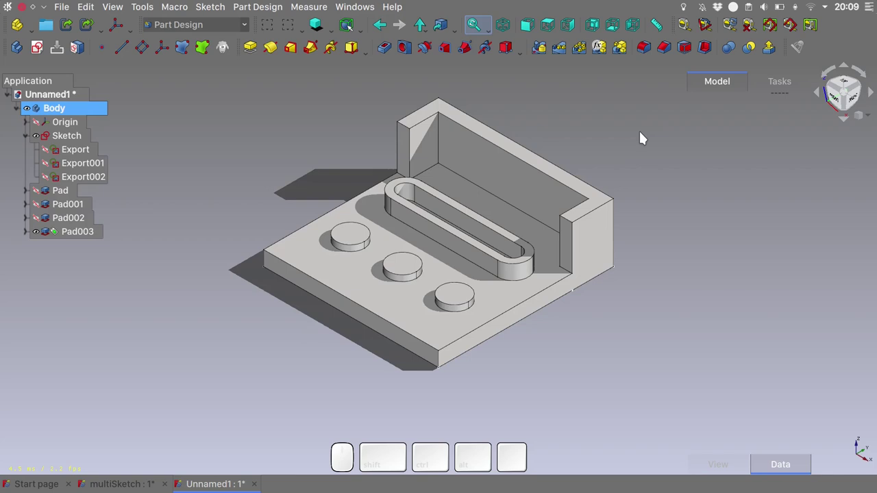
mouse_move(130, 239)
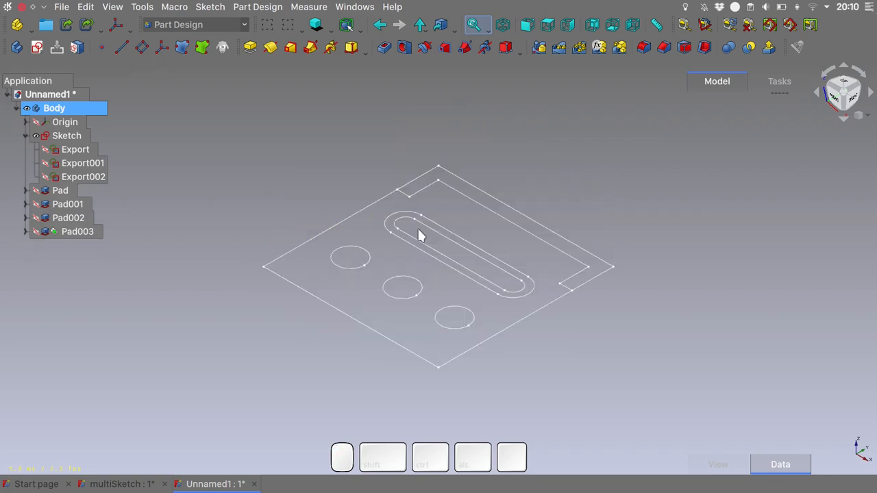
Pad the slot outline 5 mm reversed beneath the plate as Pad004.
click(66, 135)
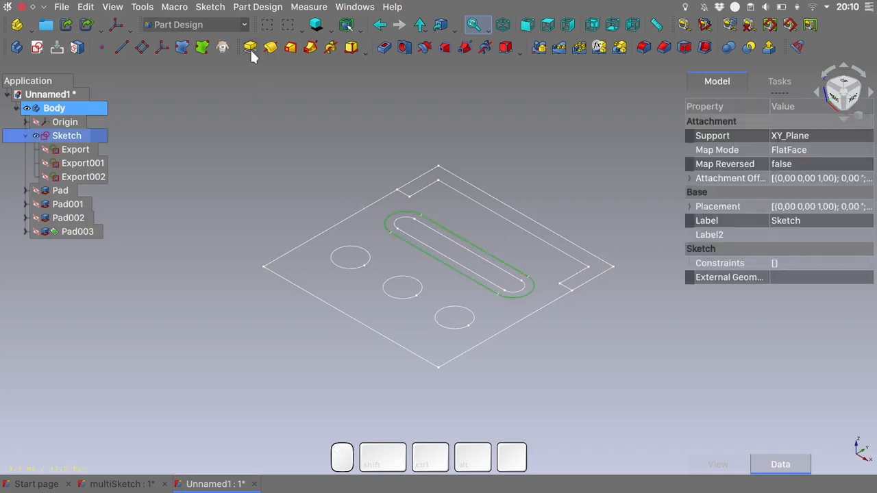
click(250, 47)
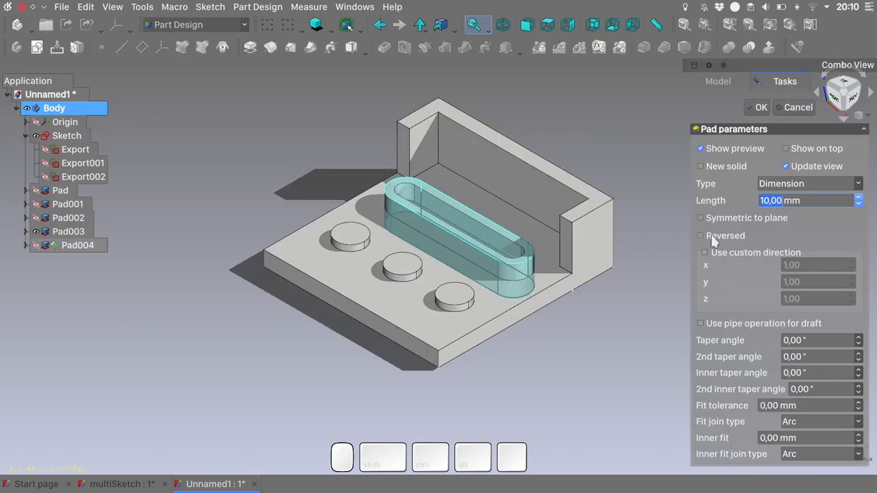
click(700, 236)
text(5)
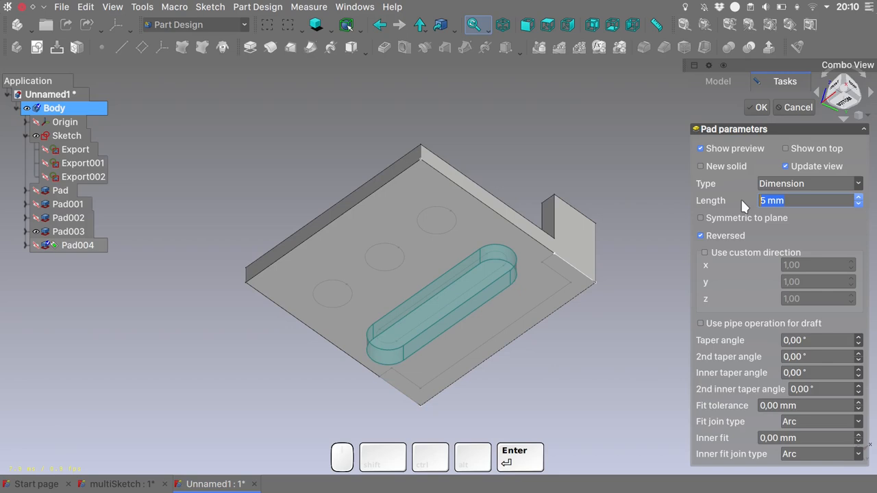
click(756, 107)
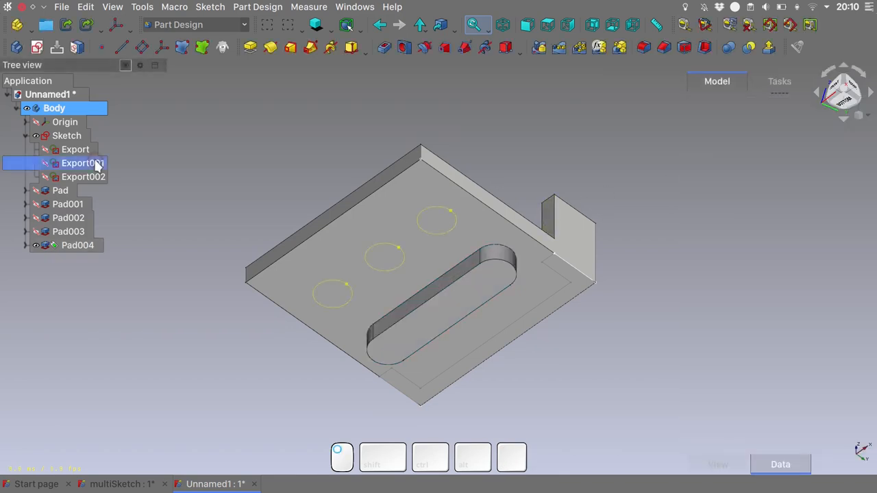
Pad the three circles of Export001 20 mm in reverse to form pins below the plate.
click(83, 163)
text(20)
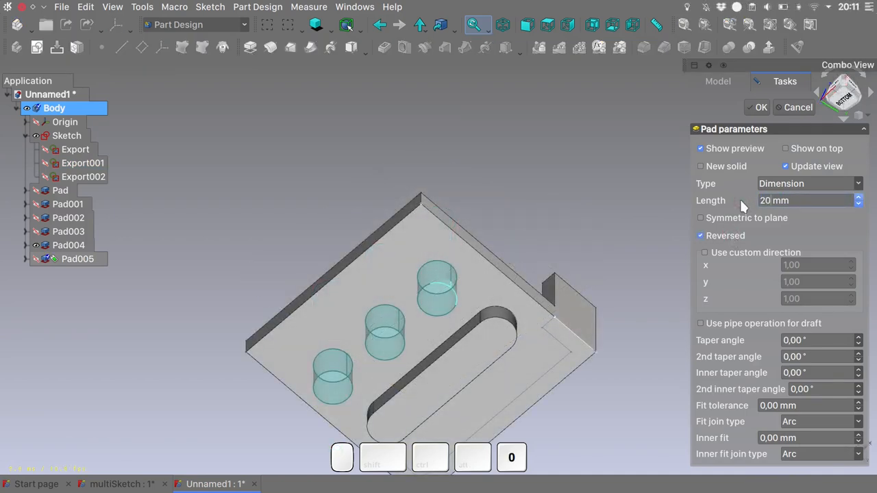
click(760, 108)
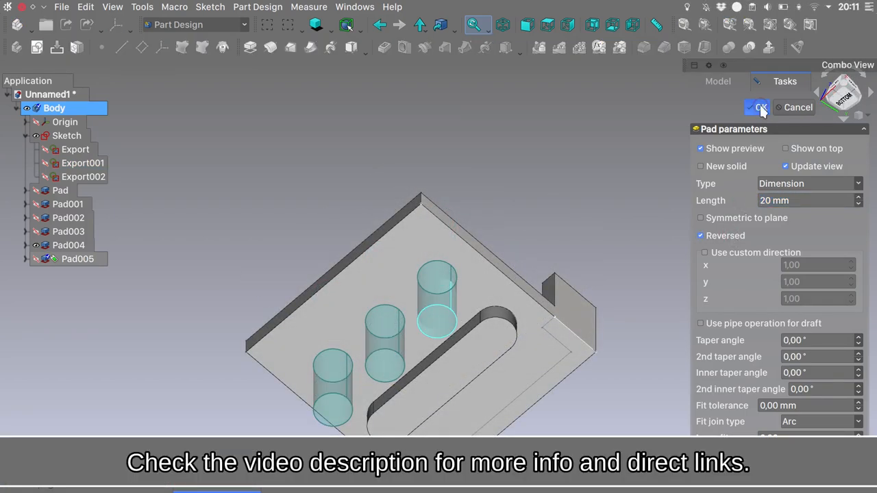
click(756, 107)
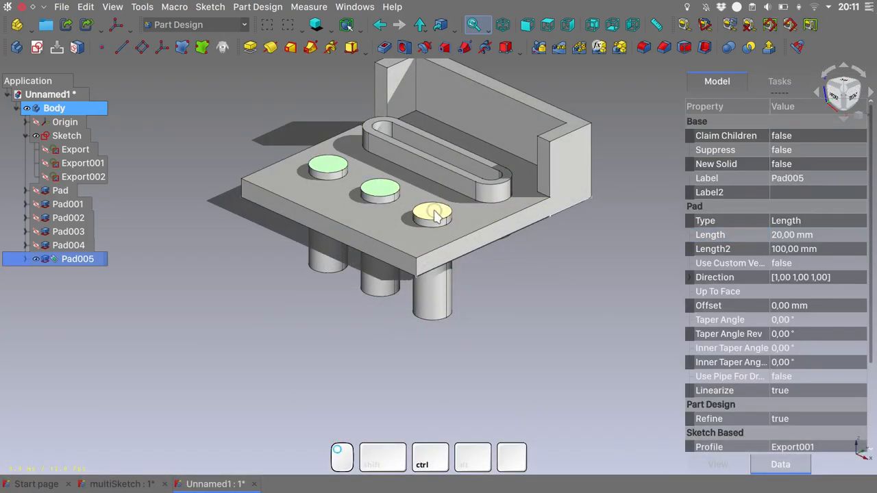
Pocket the three pin top faces through all with -1 mm fit tolerance.
click(382, 47)
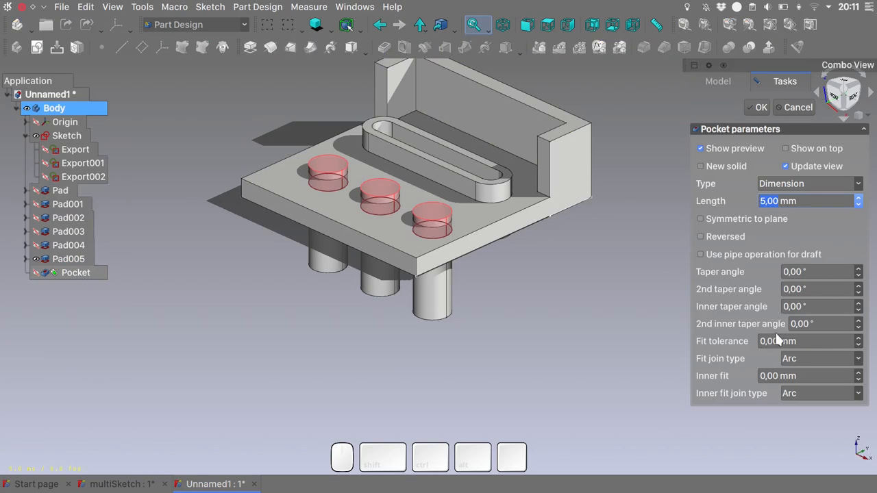
click(808, 341)
text(-1)
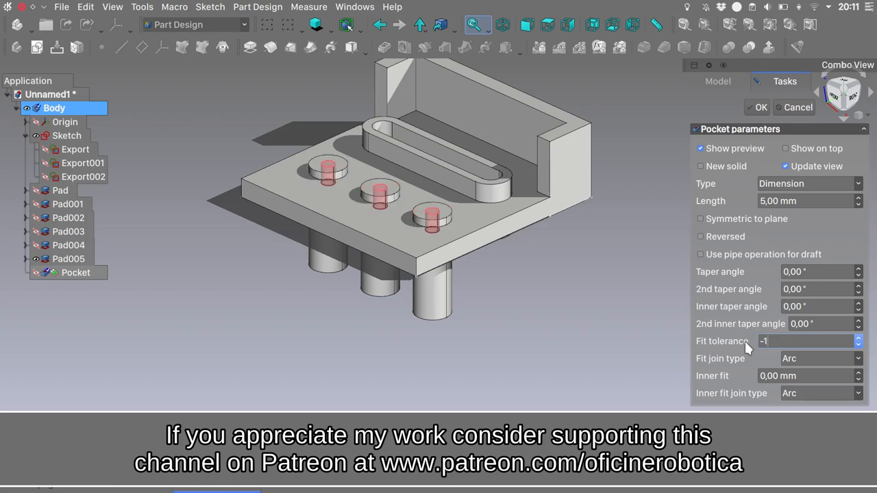
click(809, 183)
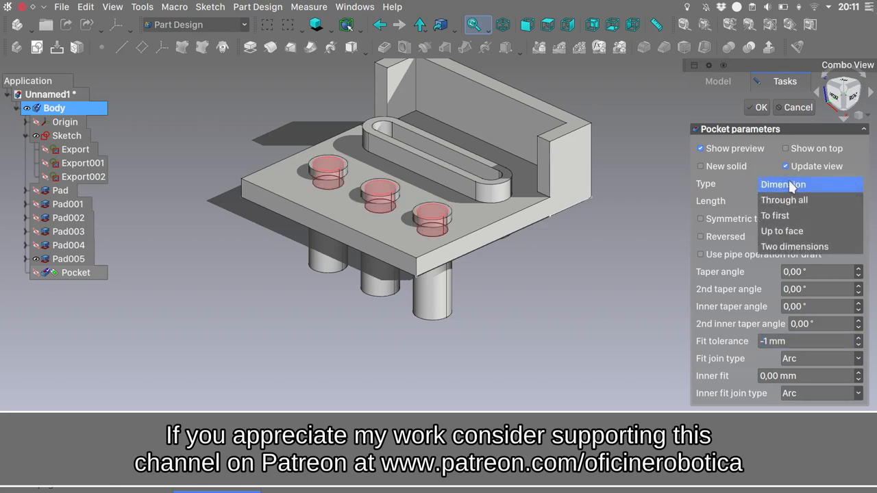
click(784, 199)
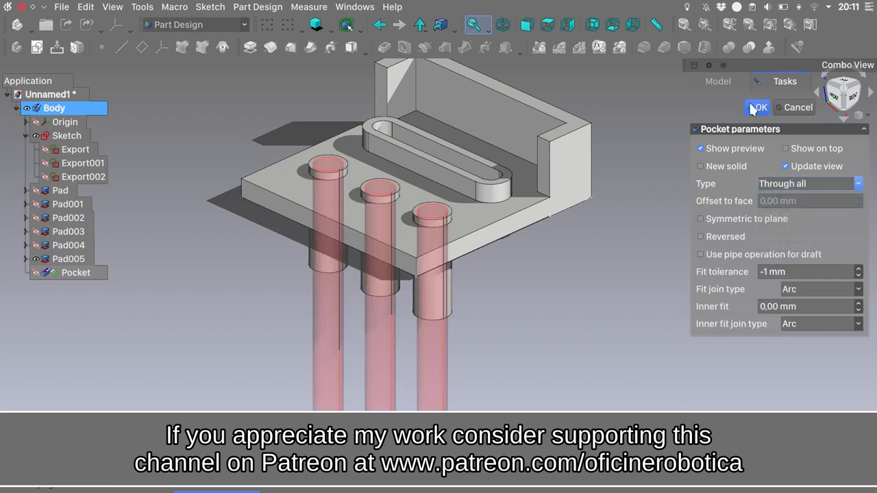
click(758, 107)
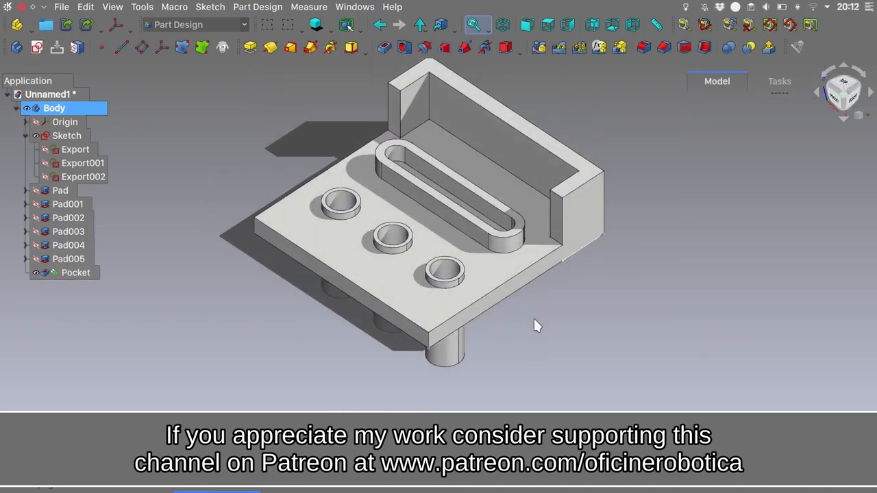